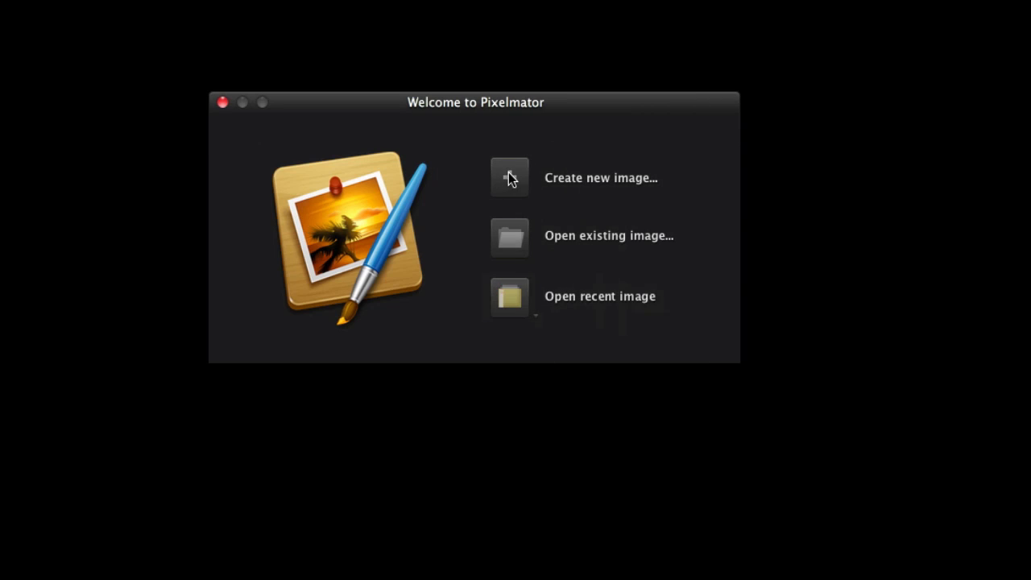
- Create a new blank 640 × 360 pixel image from the Welcome screen
left_click(509, 177)
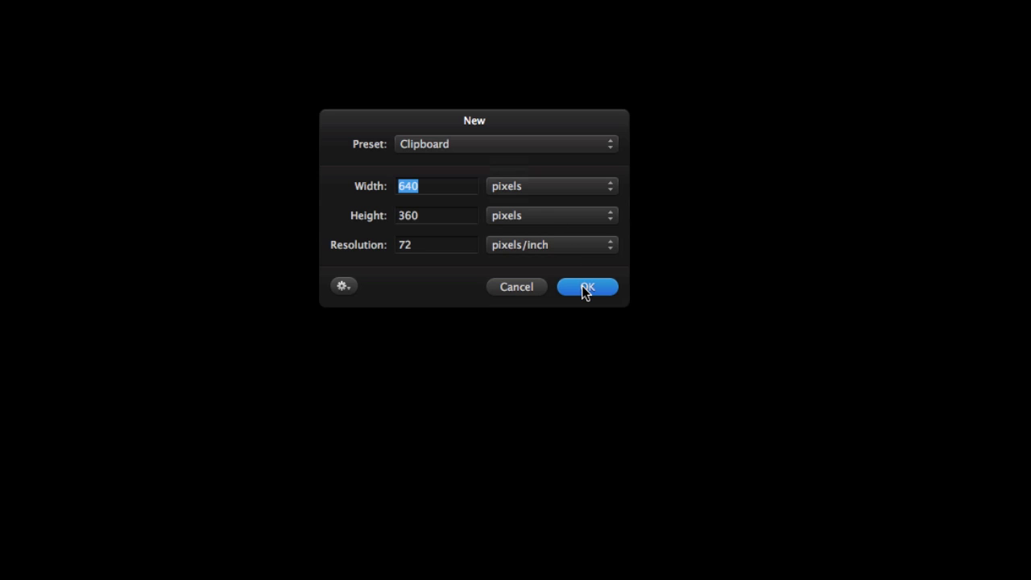
left_click(587, 287)
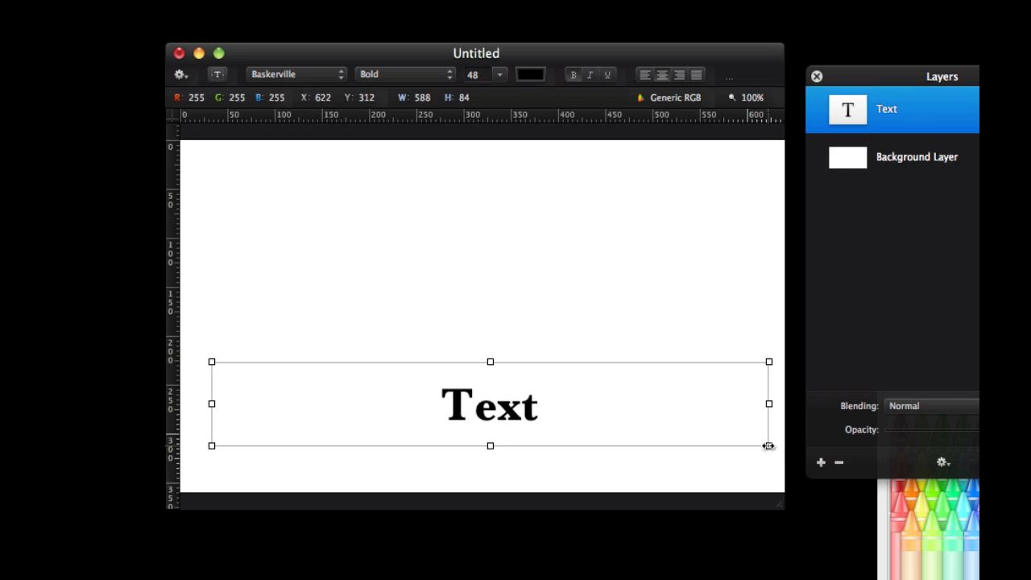
- Type the title 'Stephen Rolfe Powell' in white, then select the Background Layer
type("Stephen Rolfe Powell")
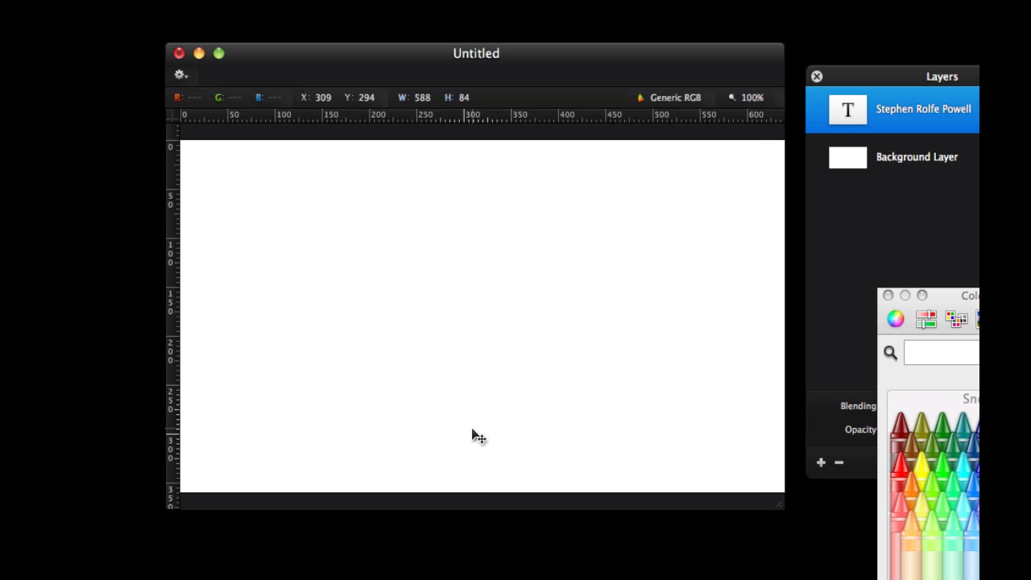
left_click(917, 156)
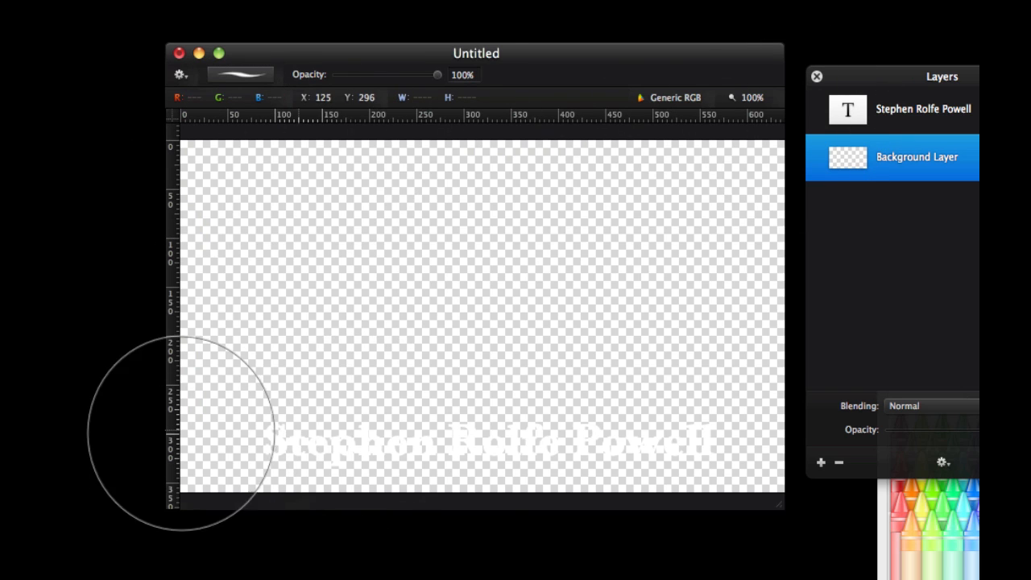
mouse_move(797, 435)
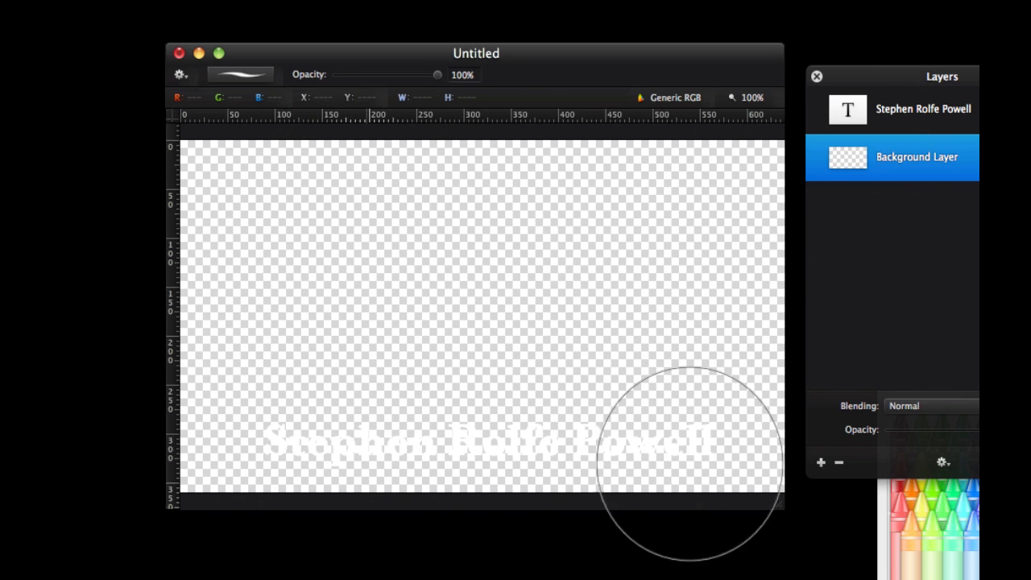
mouse_move(268, 253)
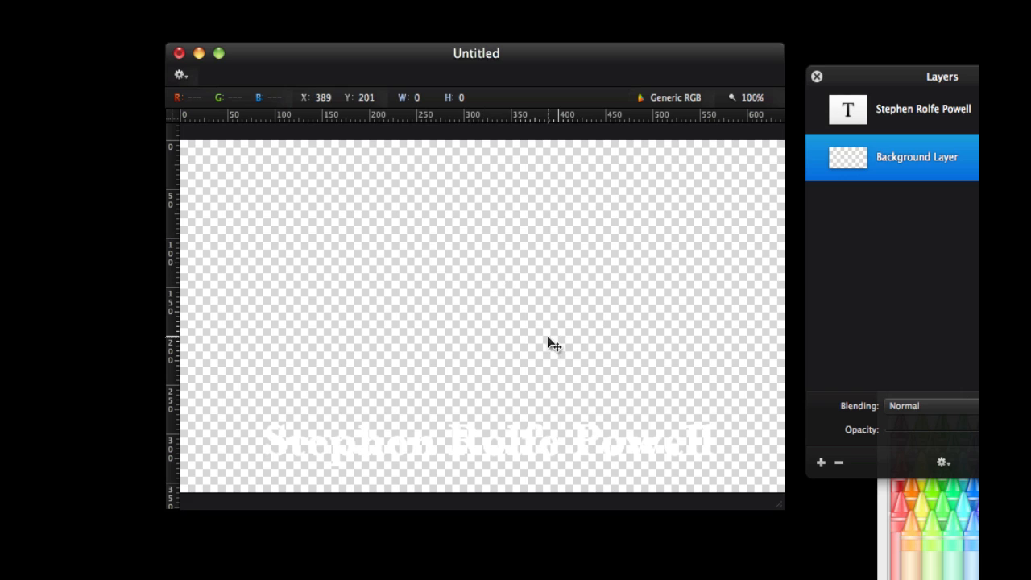
mouse_move(545, 447)
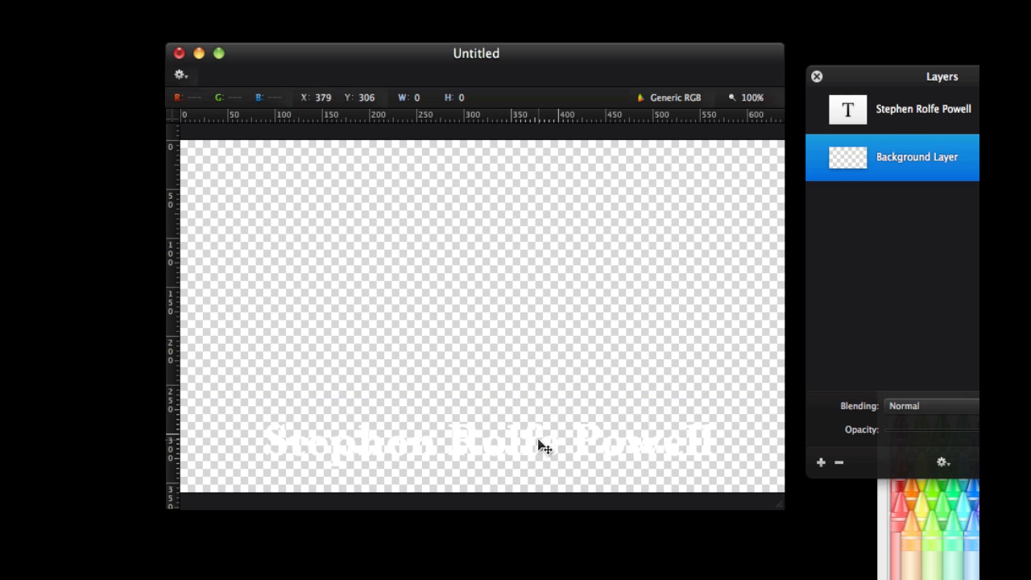
- Select the 'Stephen Rolfe Powell' title text layer over the transparent background
left_click(923, 109)
type("textfile.png")
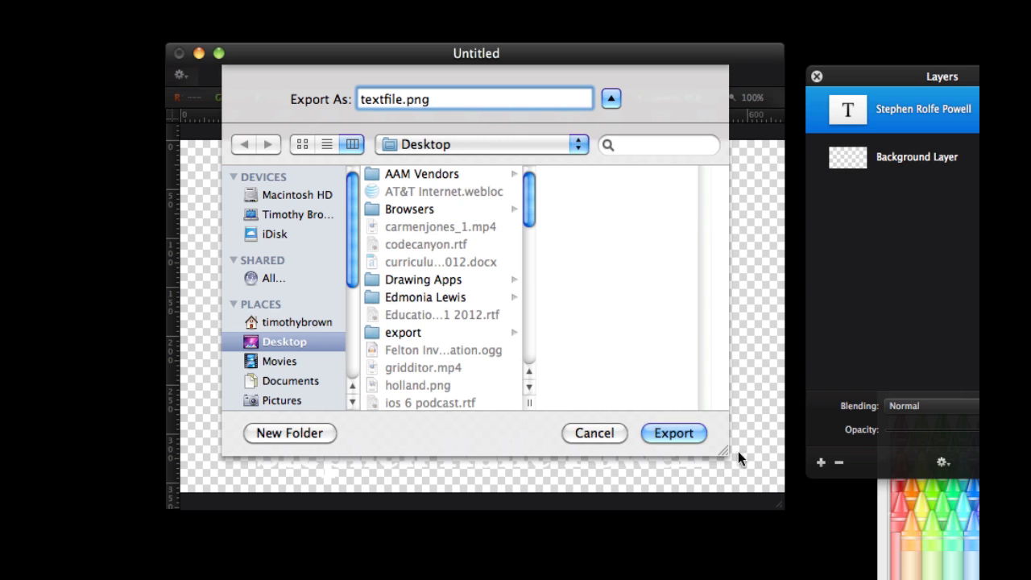
- Export the title image as textfile.png to the Desktop
left_click(673, 433)
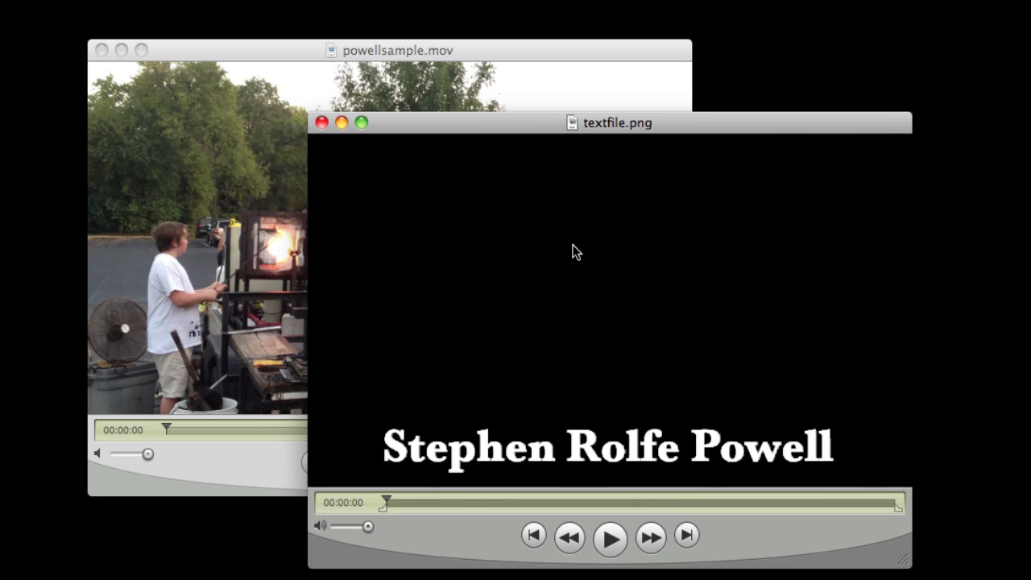
mouse_move(300, 129)
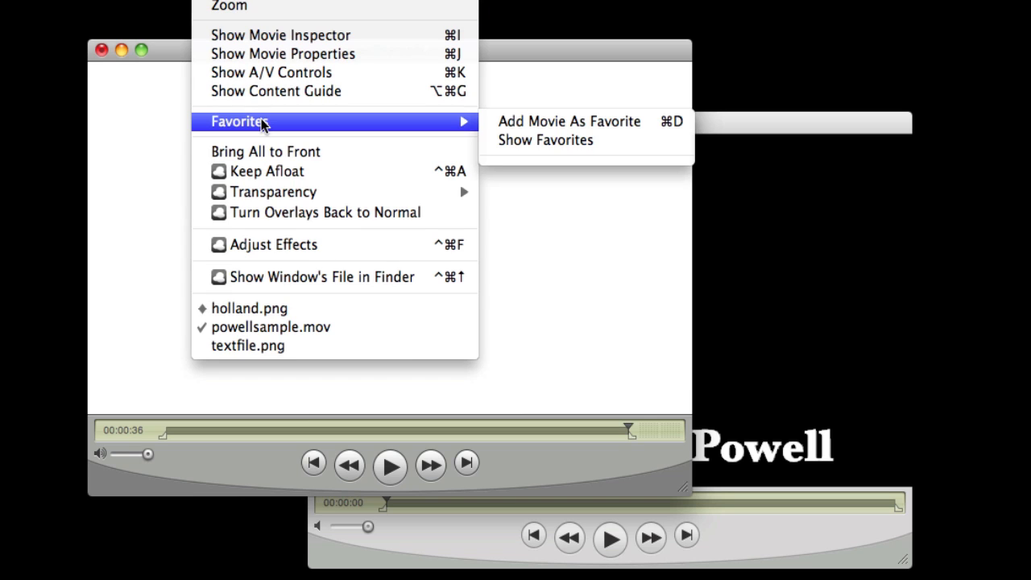
mouse_move(282, 54)
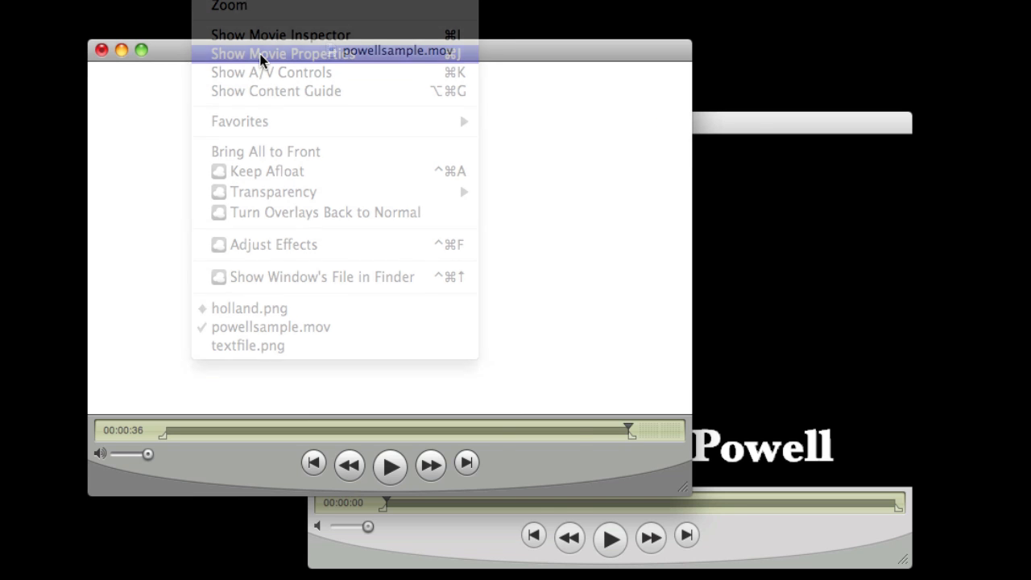
- Set Video Track 2's Transparency to an alpha option in Movie Properties Visual Settings
left_click(282, 53)
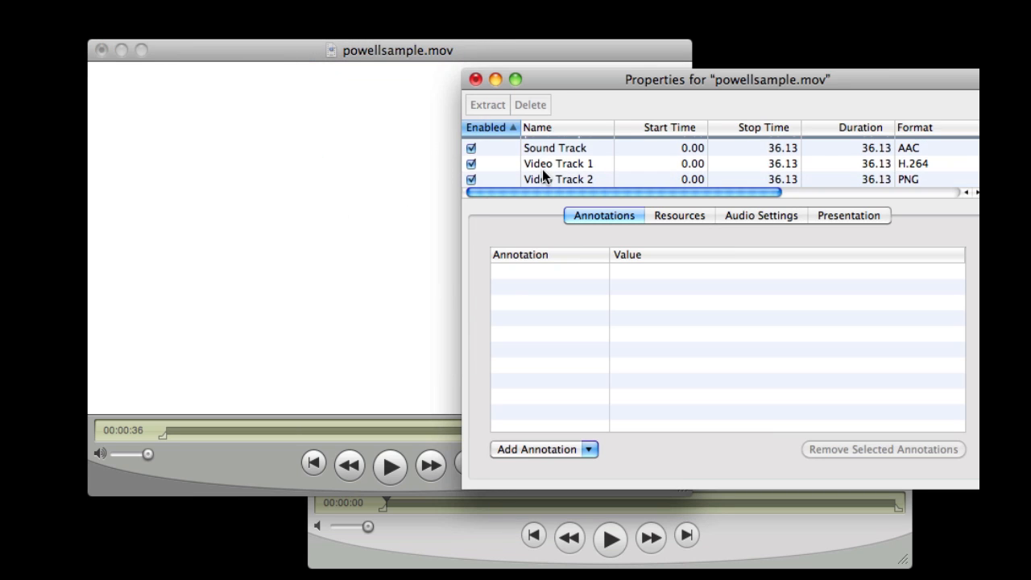
left_click(558, 179)
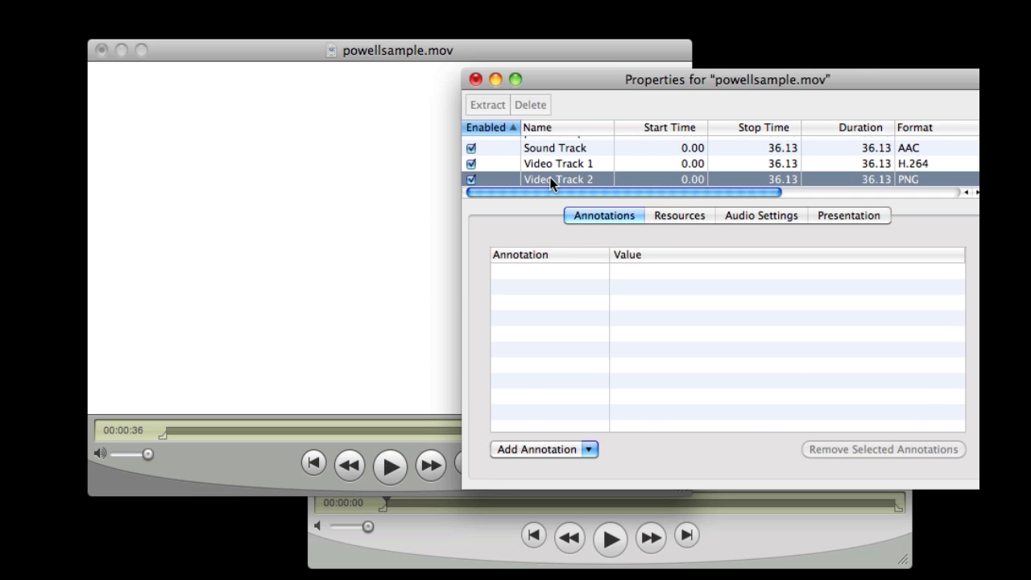
left_click(756, 215)
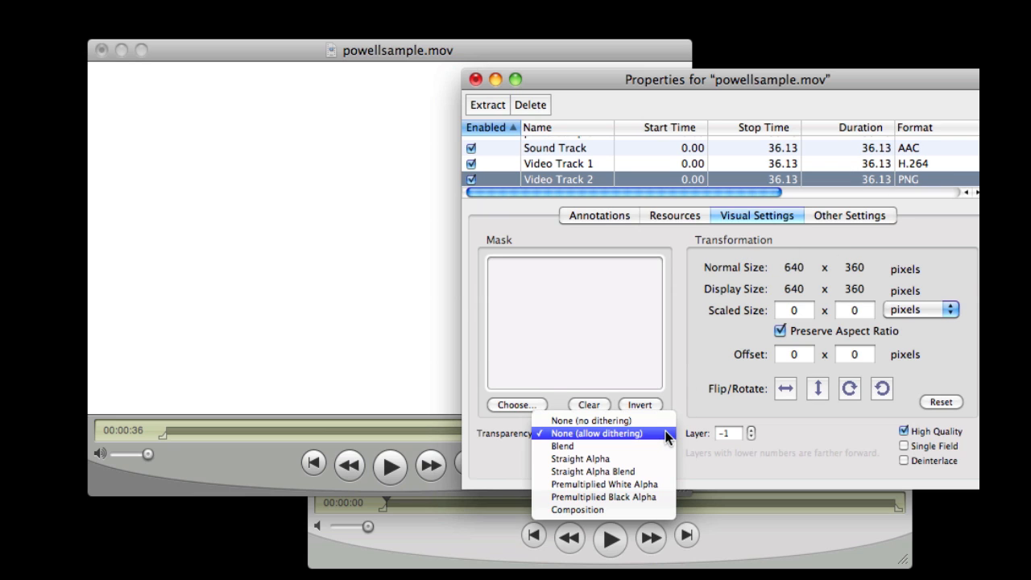
left_click(579, 459)
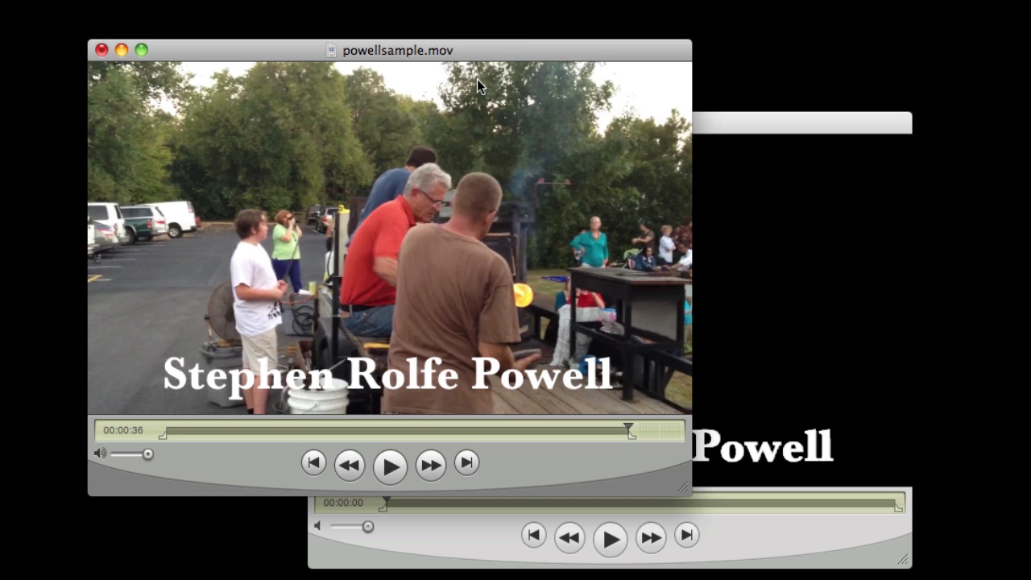
mouse_move(455, 389)
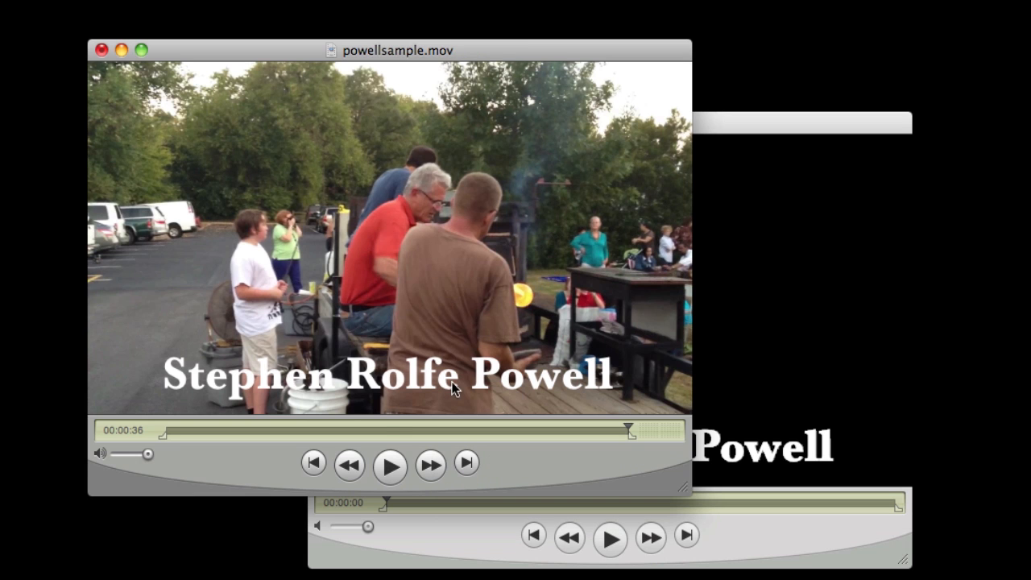
- Drag the playhead back to about 26 seconds to check the title overlay
left_click_drag(628, 430, 503, 430)
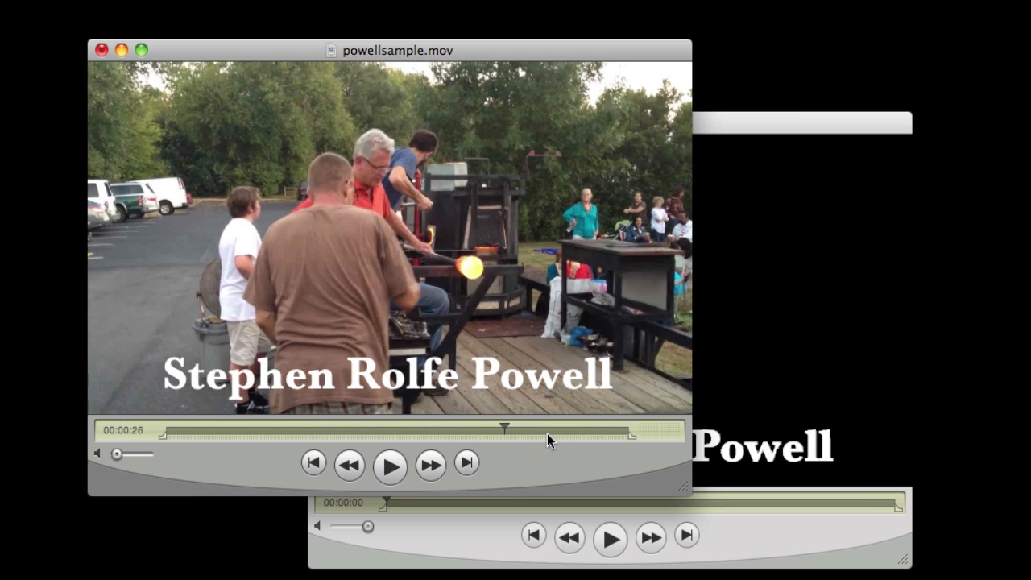